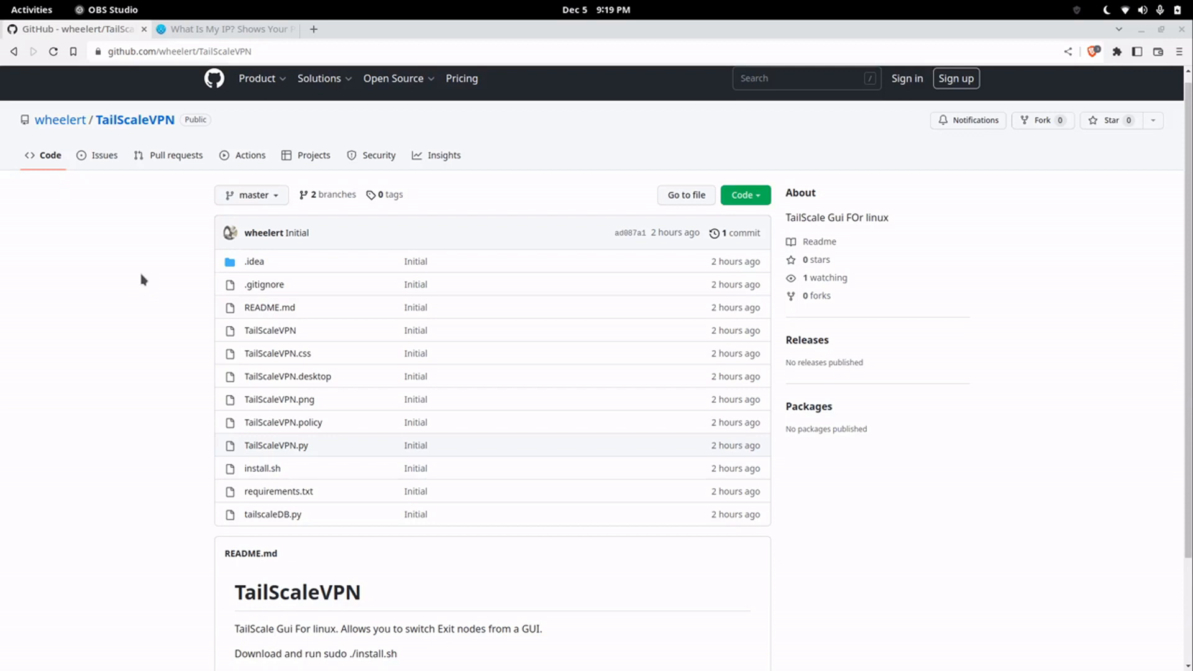
mouse_move(142, 321)
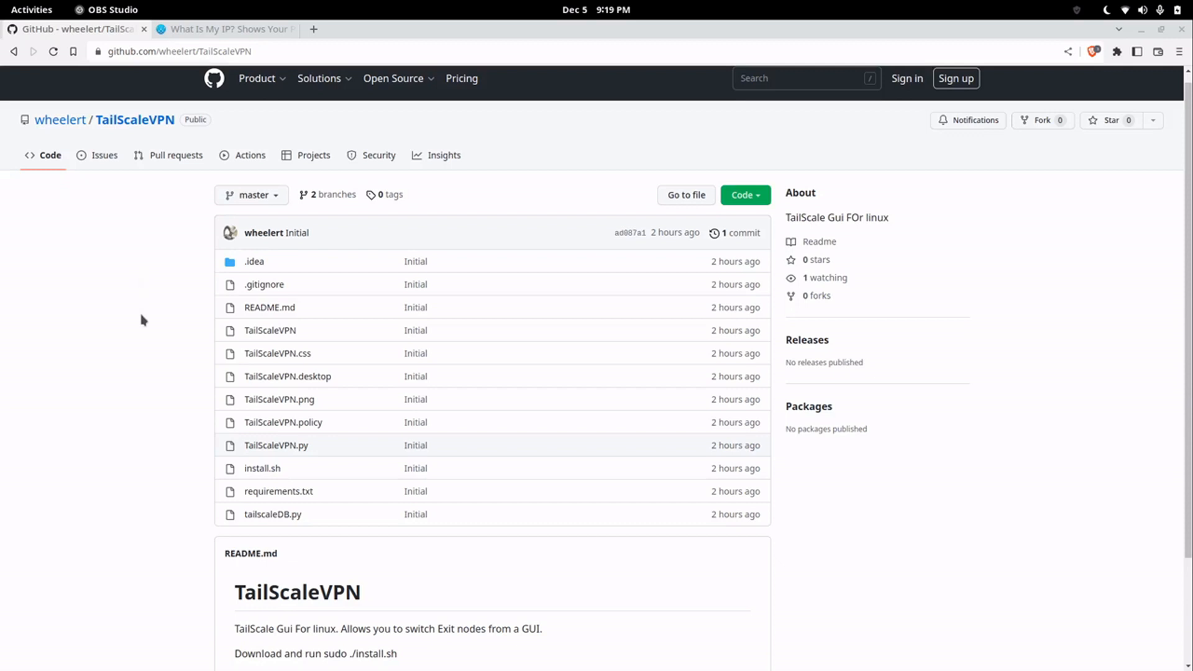
mouse_move(143, 354)
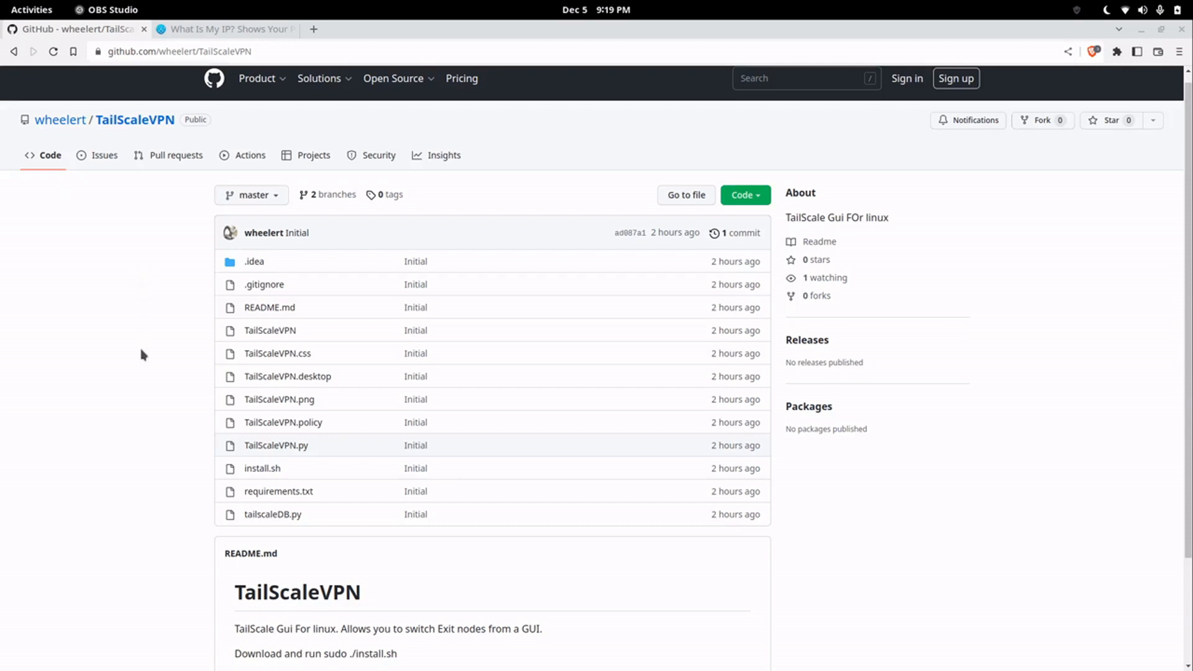
mouse_move(136, 358)
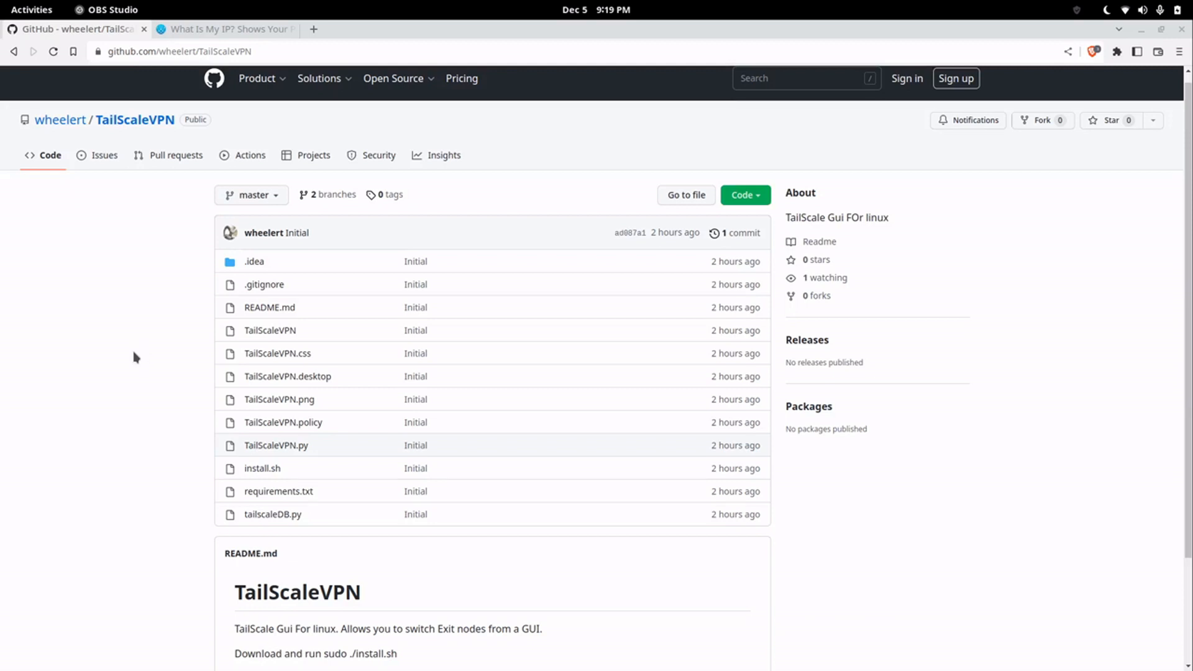
mouse_move(135, 120)
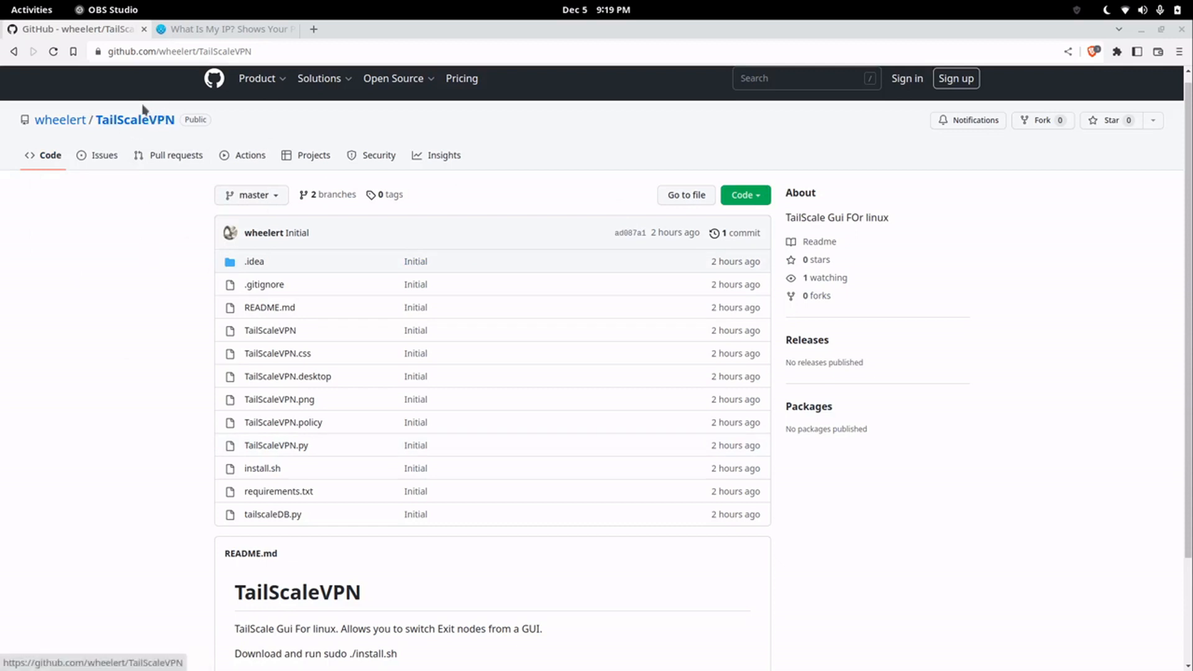
Copy the TailScaleVPN repository's HTTPS clone address from its Code menu.
left_click(739, 195)
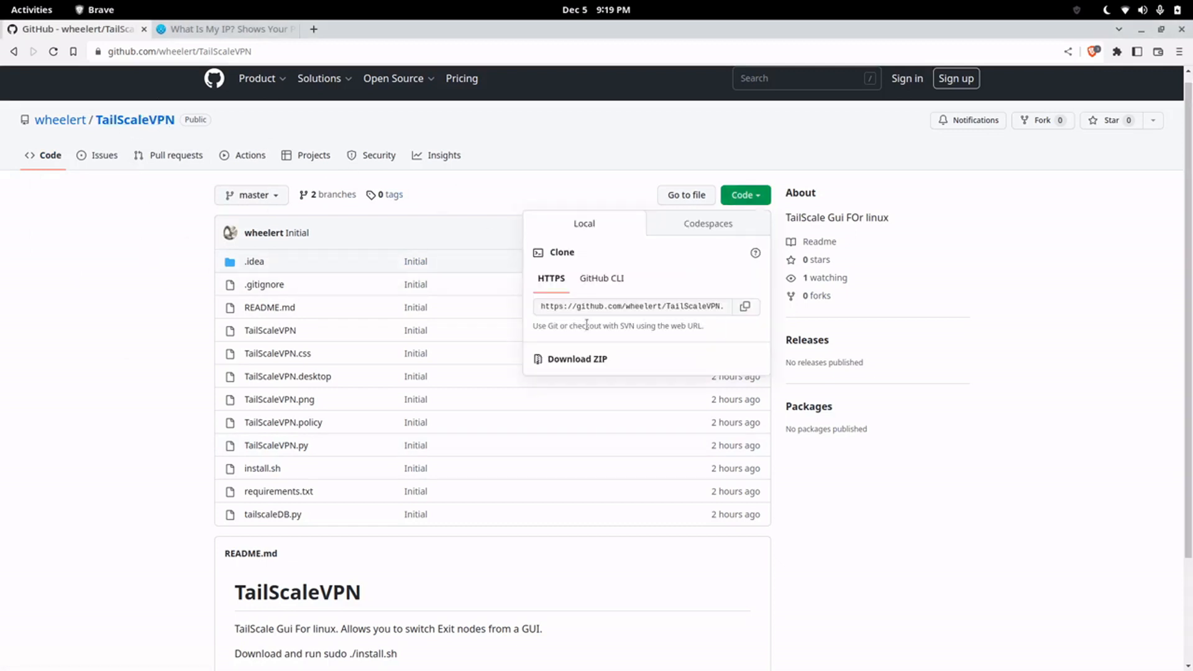
left_click(745, 305)
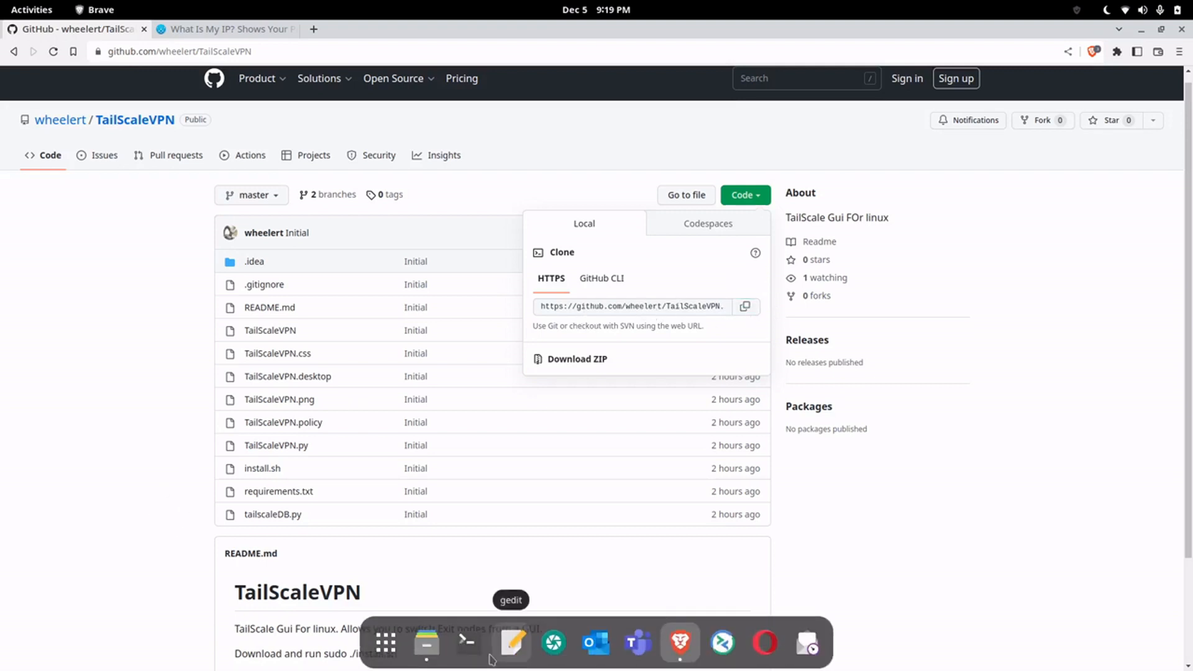
left_click(466, 644)
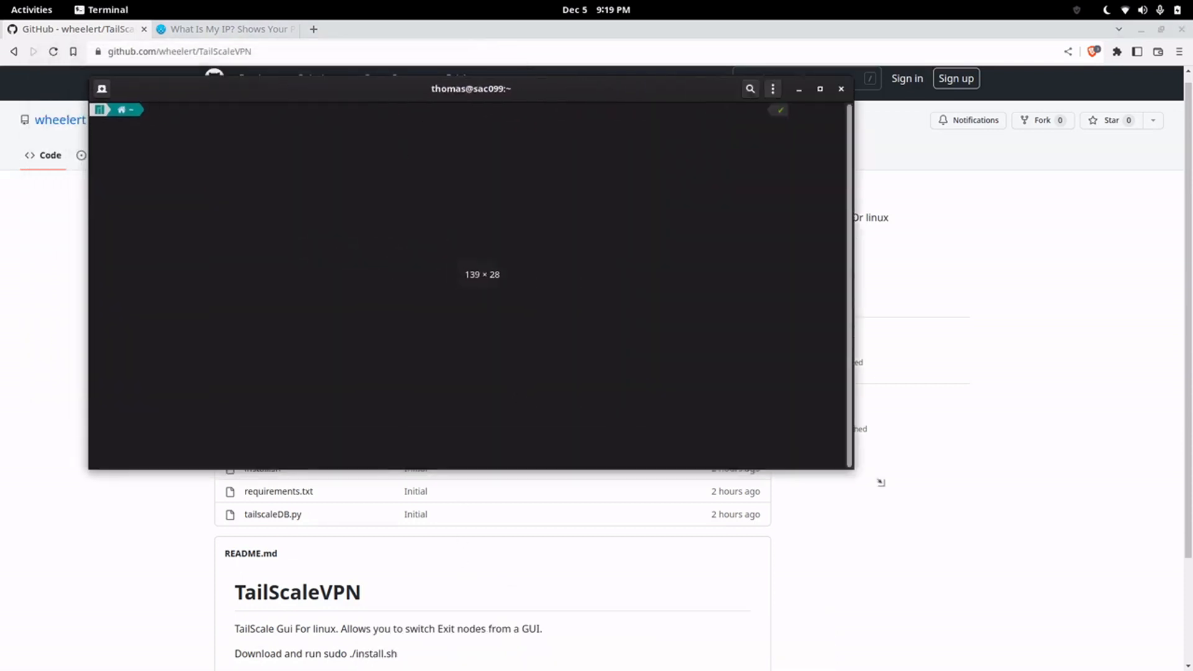
type("cd Downloads/")
type("ls")
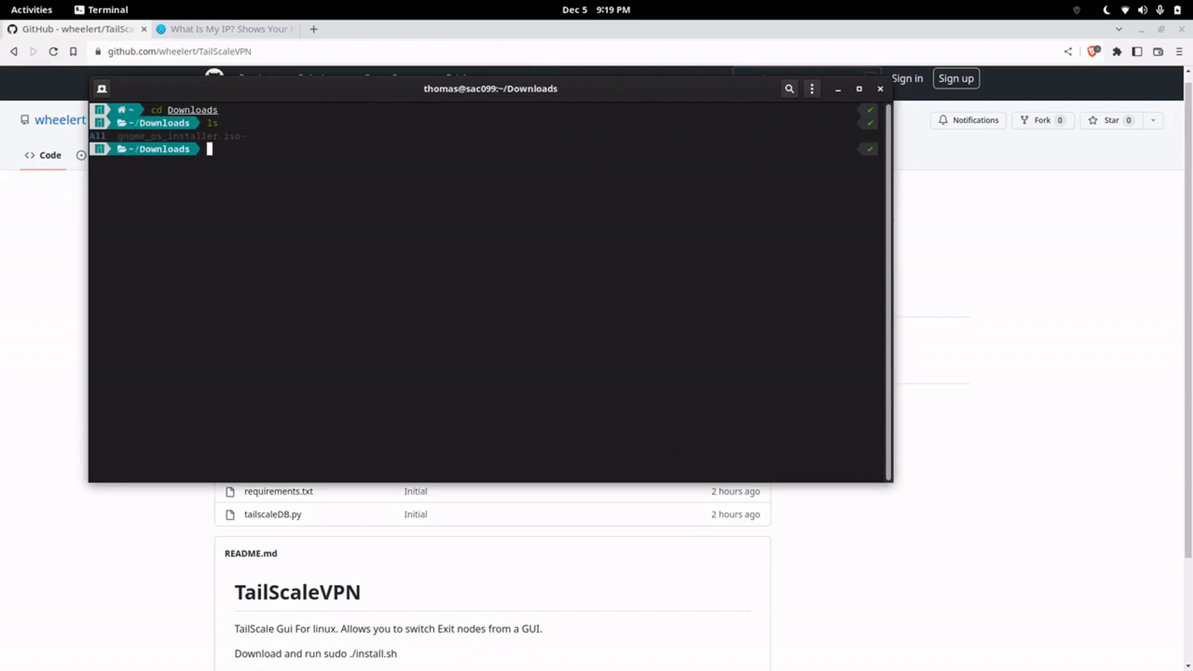
type("git clone https://github.com/wheelert/TailScaleVPN.git")
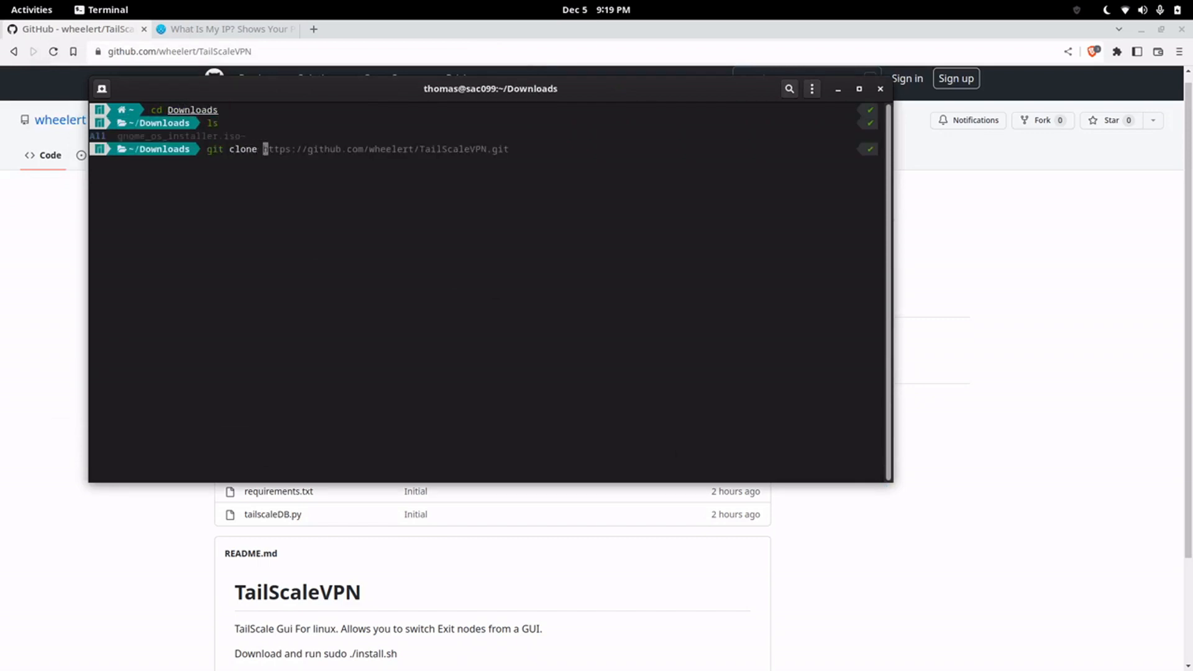
left_click_drag(264, 149, 512, 149)
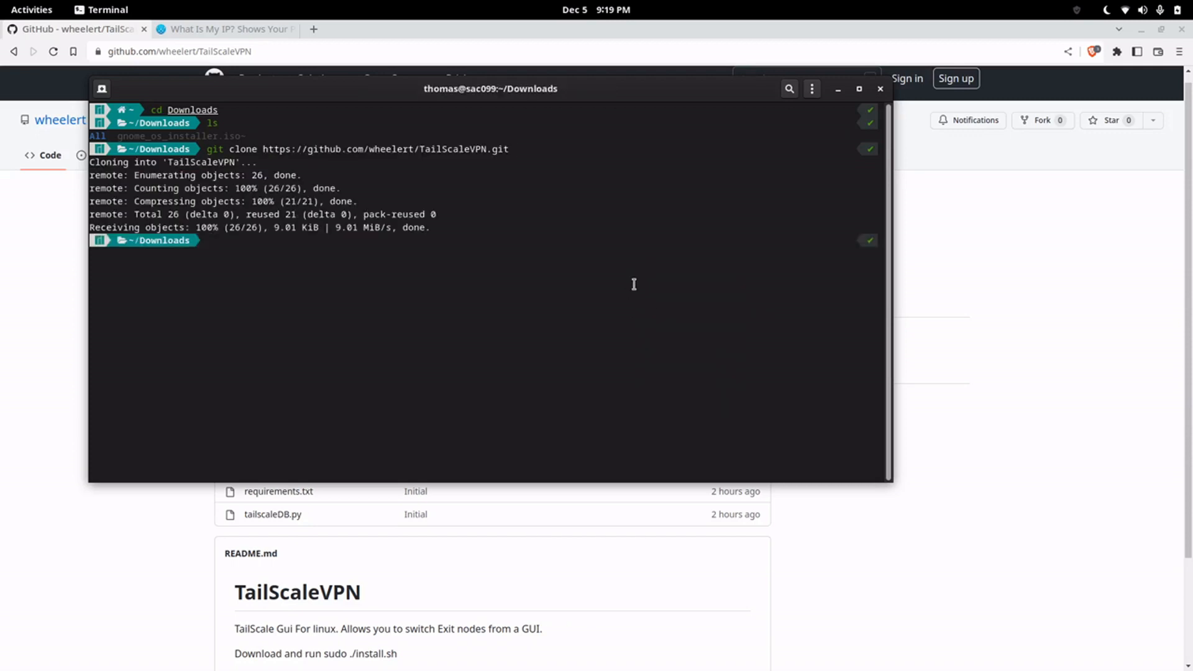
type("cd Downloads")
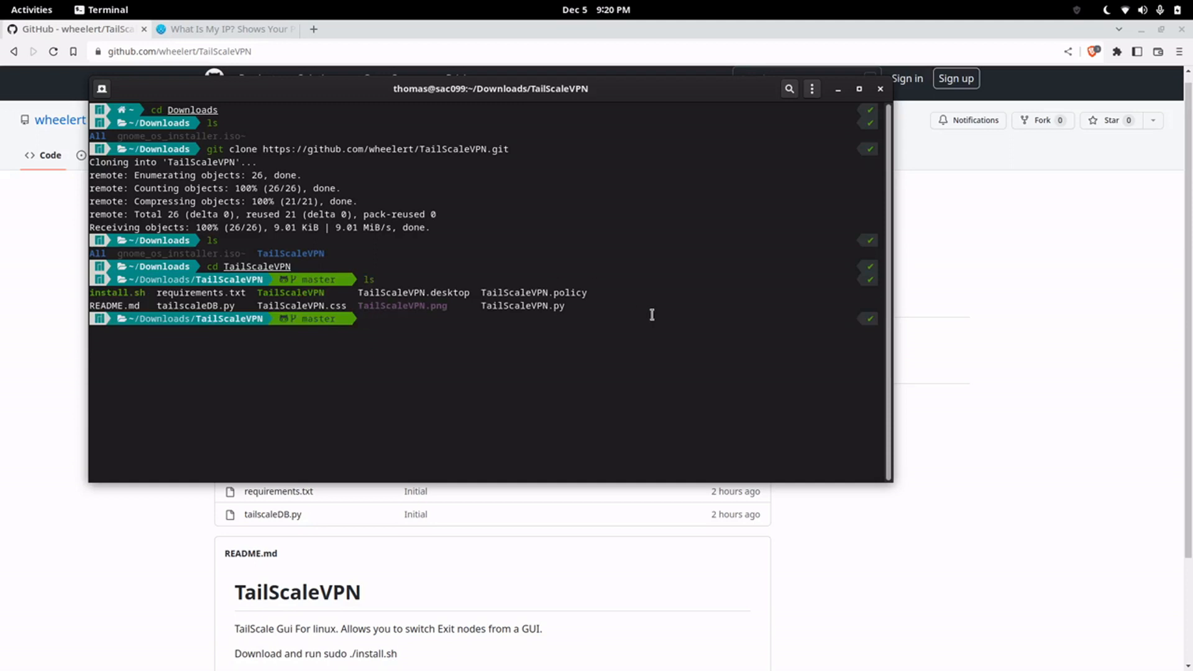
mouse_move(340, 324)
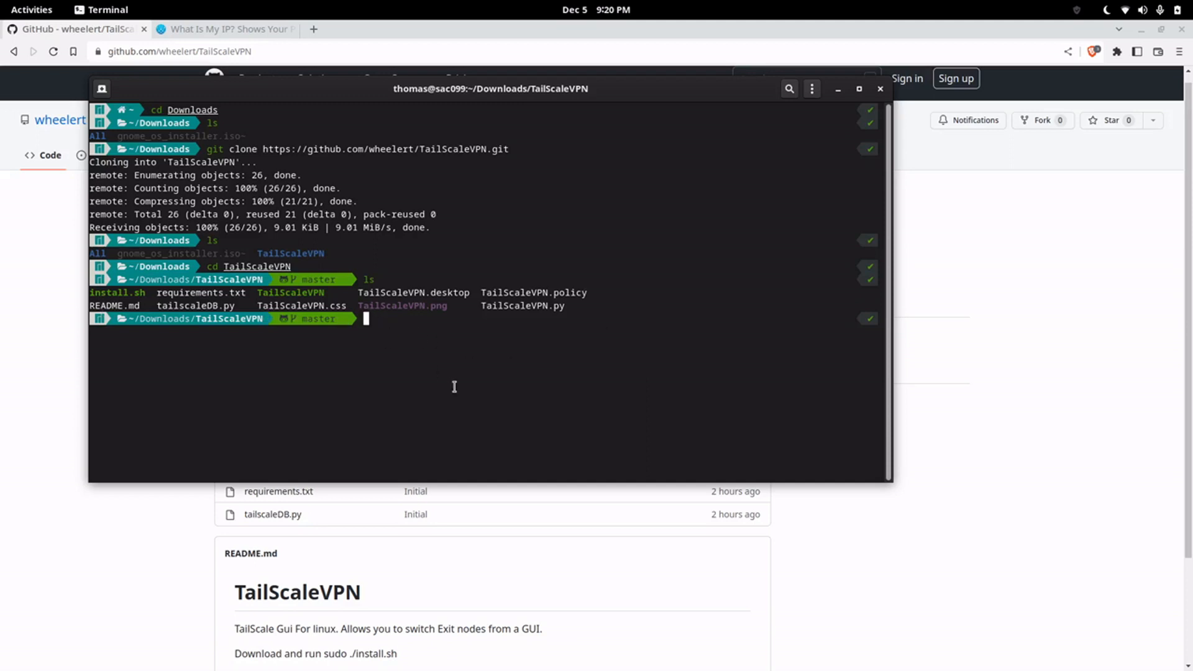
Run sudo ./install.sh in the TailScaleVPN folder and authenticate with the password.
type("tailscale")
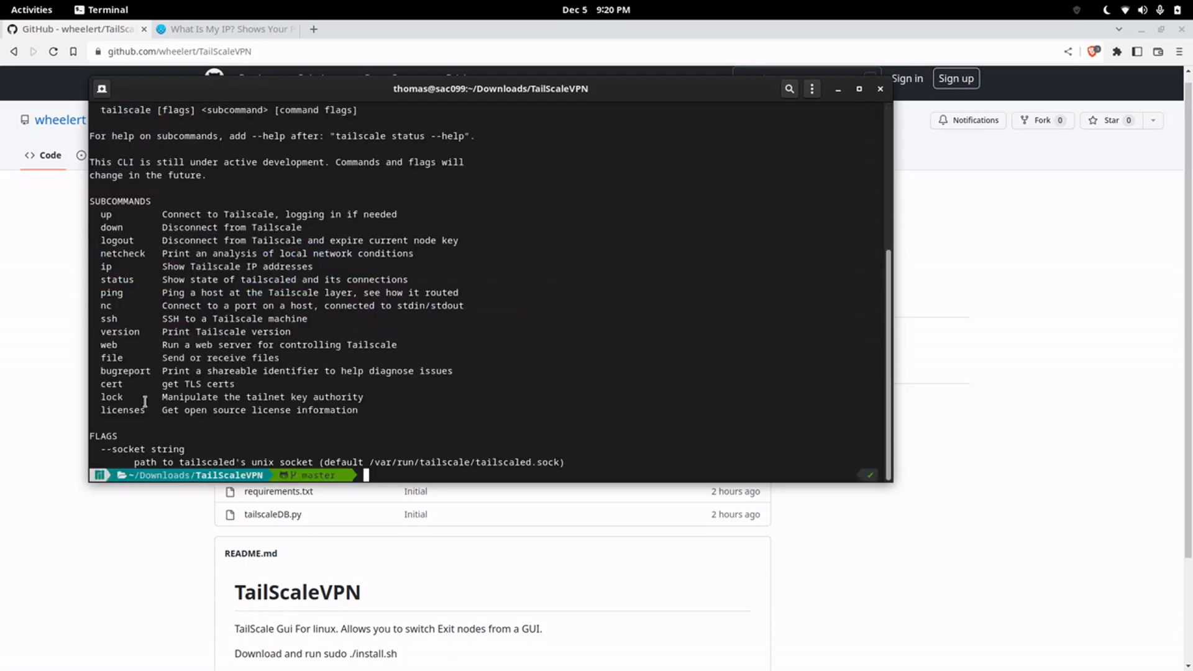
left_click_drag(491, 88, 615, 134)
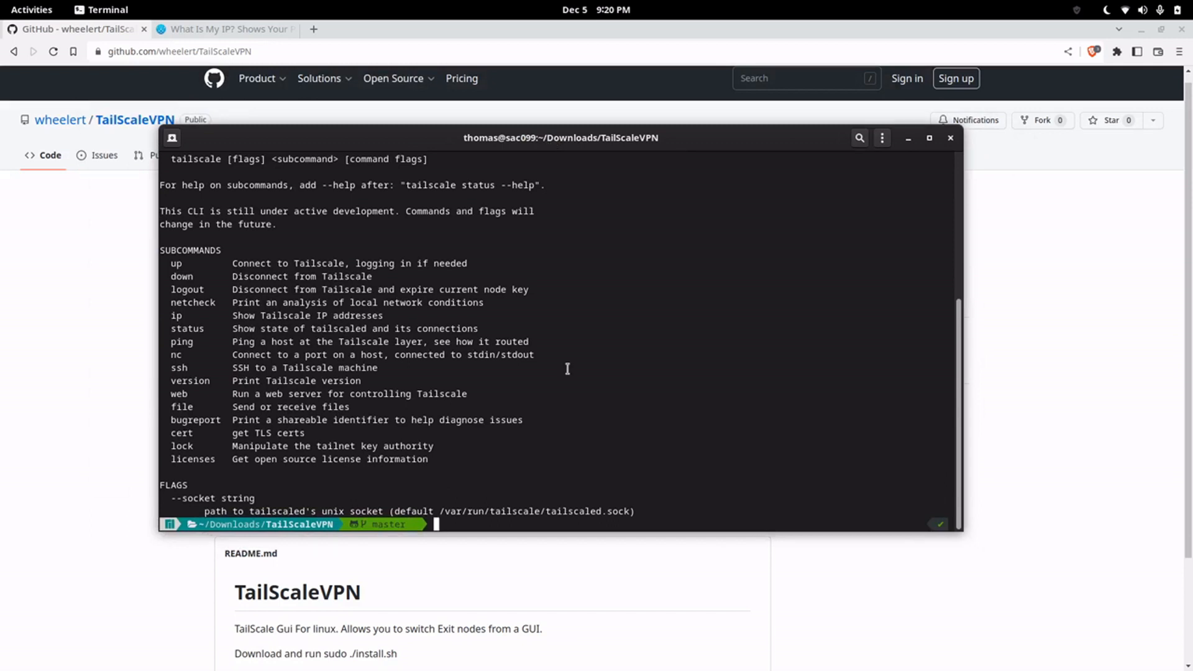
type("sudo ./install.sh")
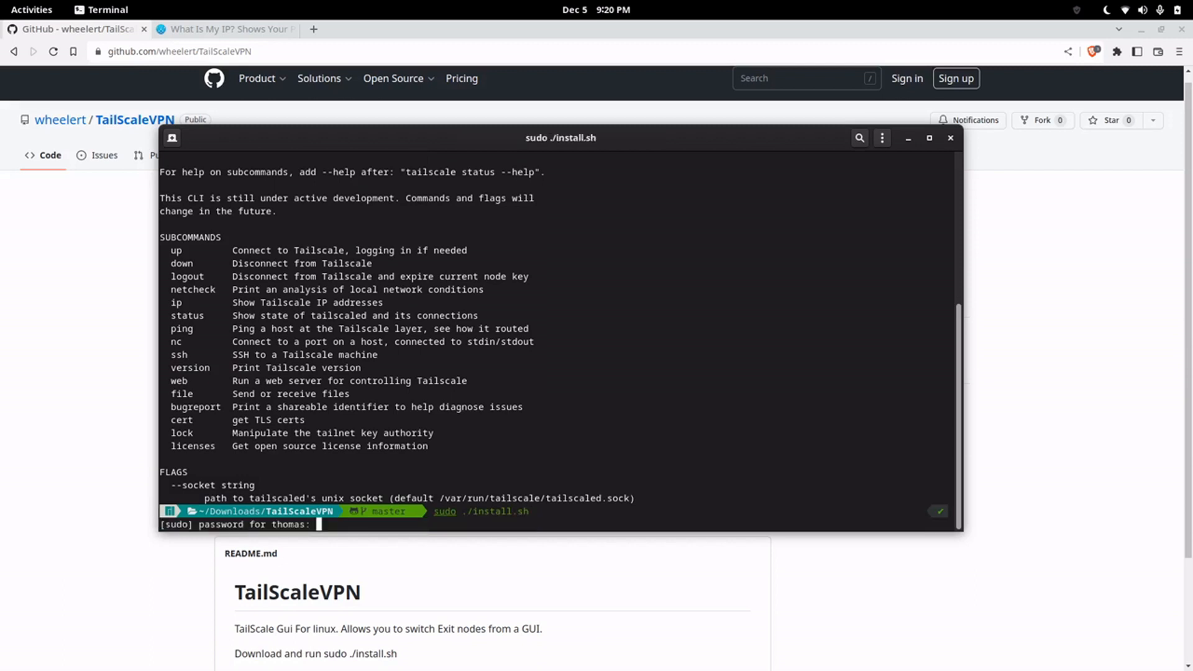
key("Return")
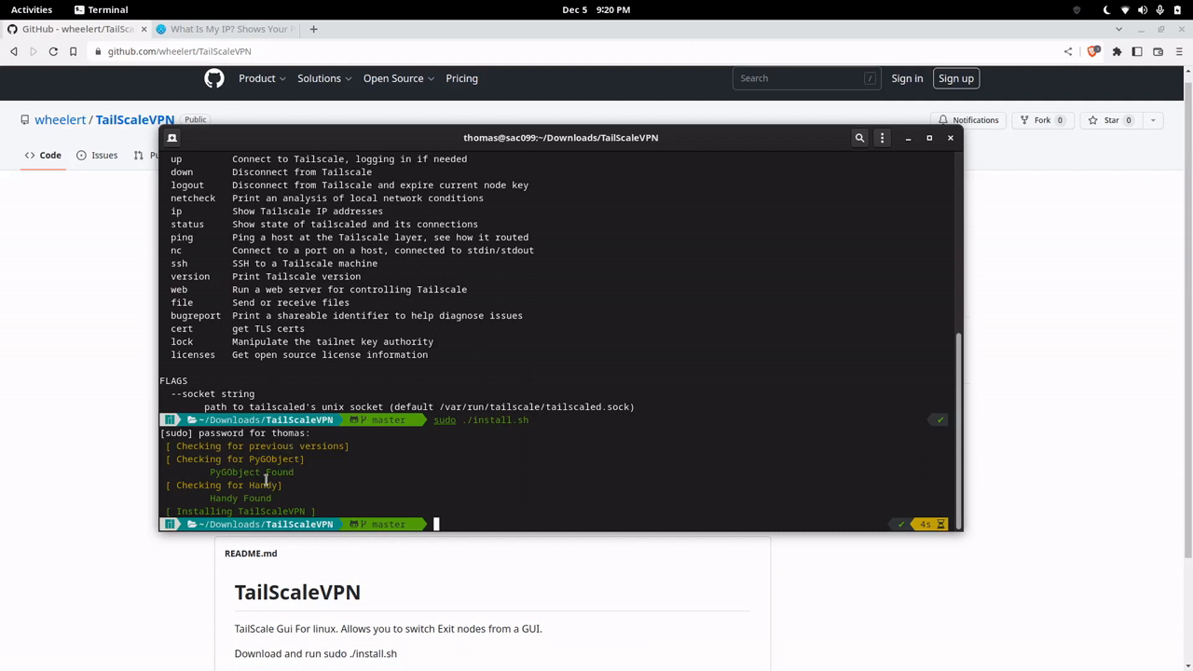
mouse_move(368, 510)
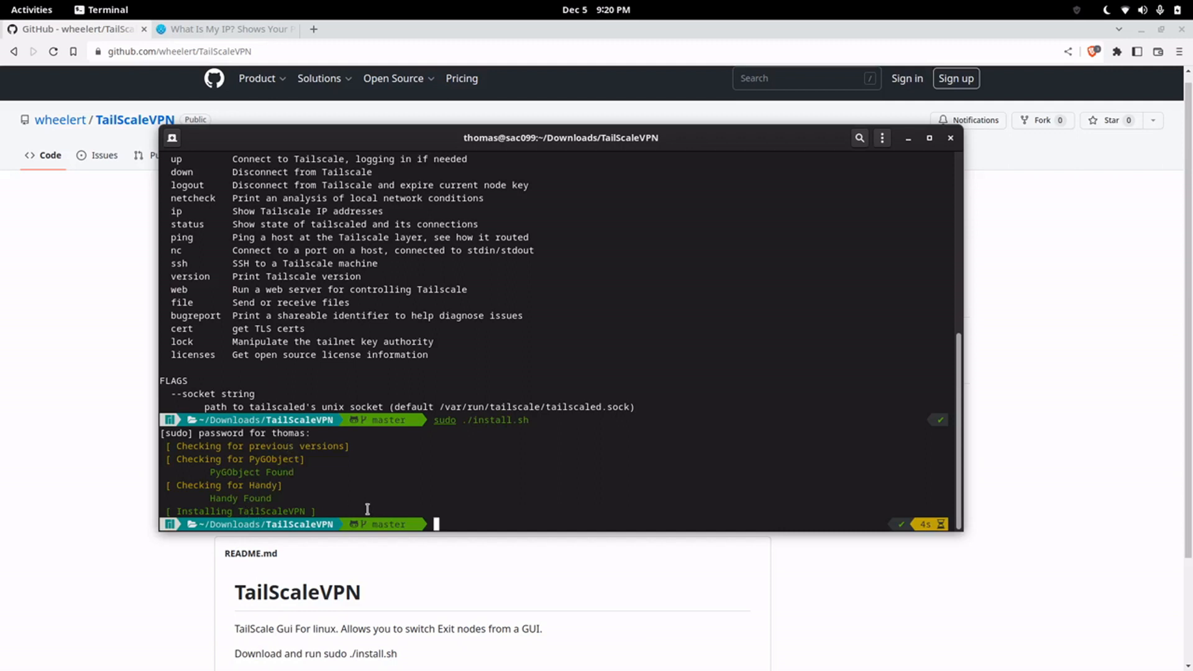
mouse_move(523, 475)
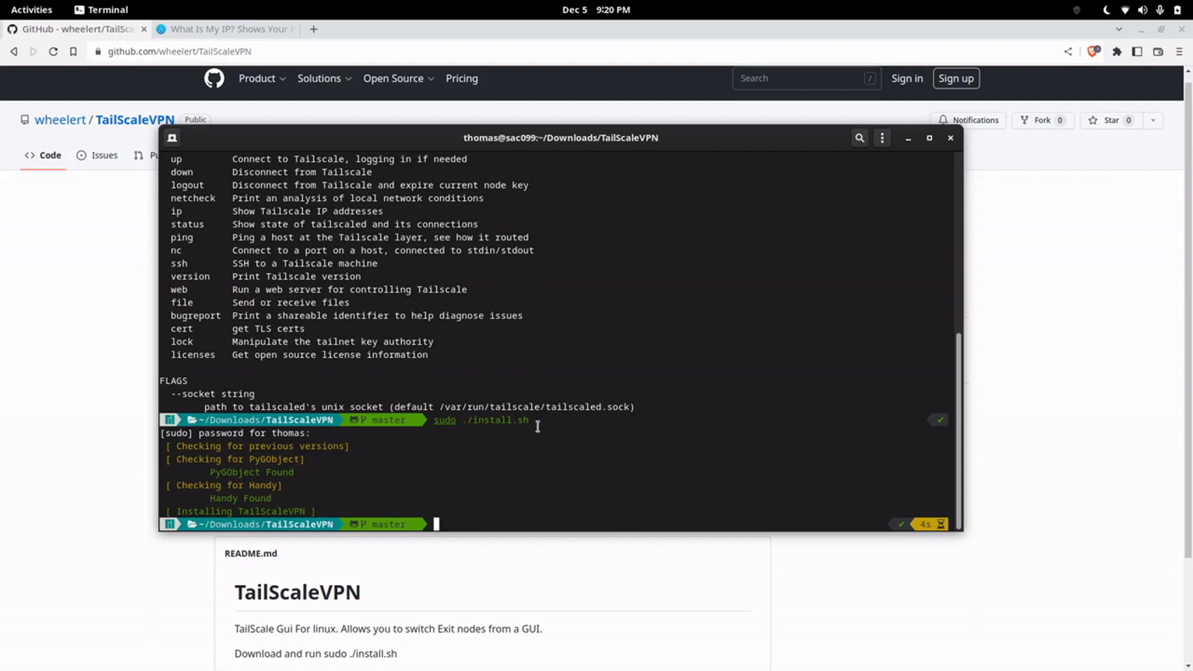
Launch TailScaleVPN from the Activities search ('tailsca') and authenticate it to run.
left_click(31, 9)
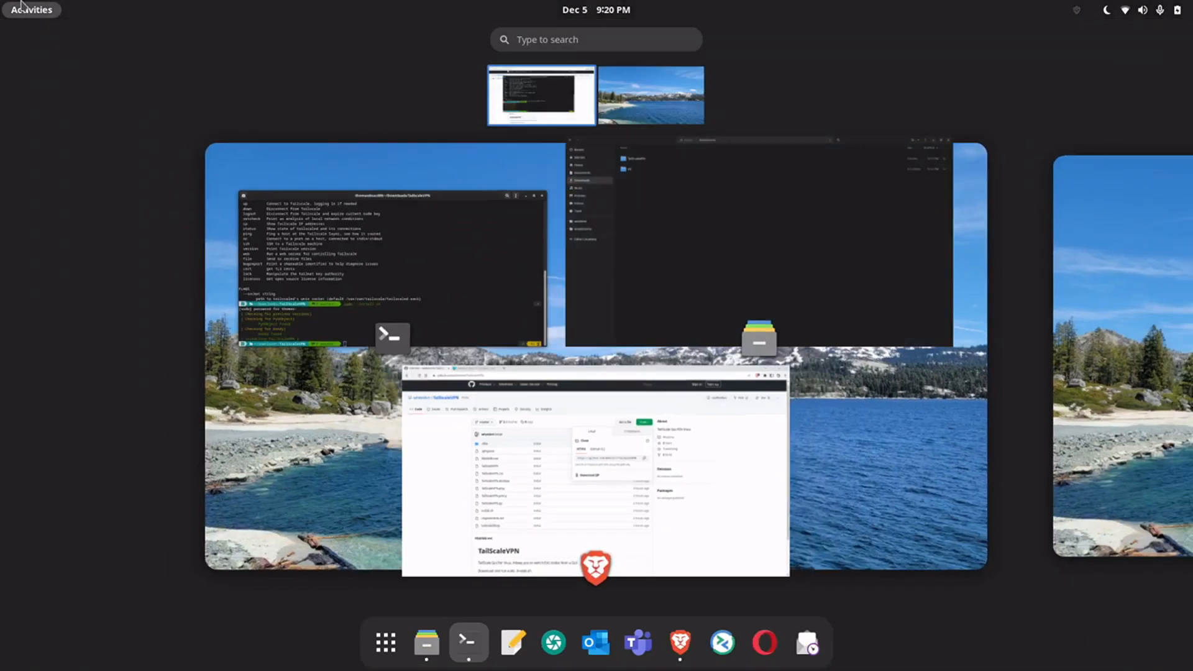
type("tailsca")
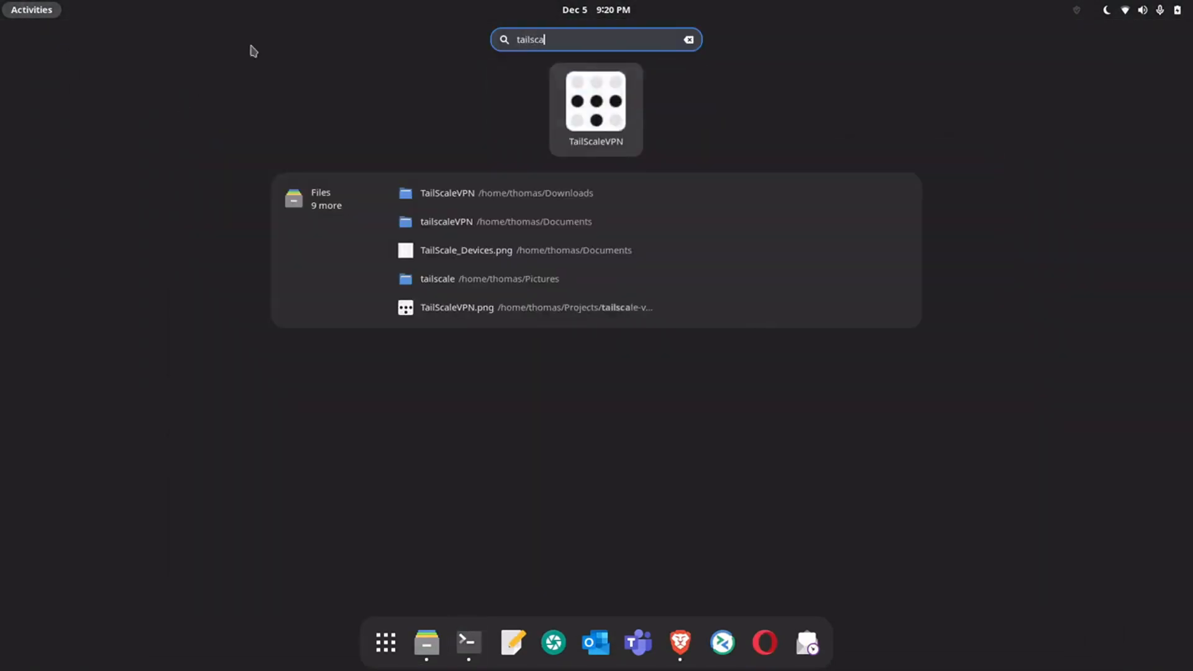
left_click(595, 109)
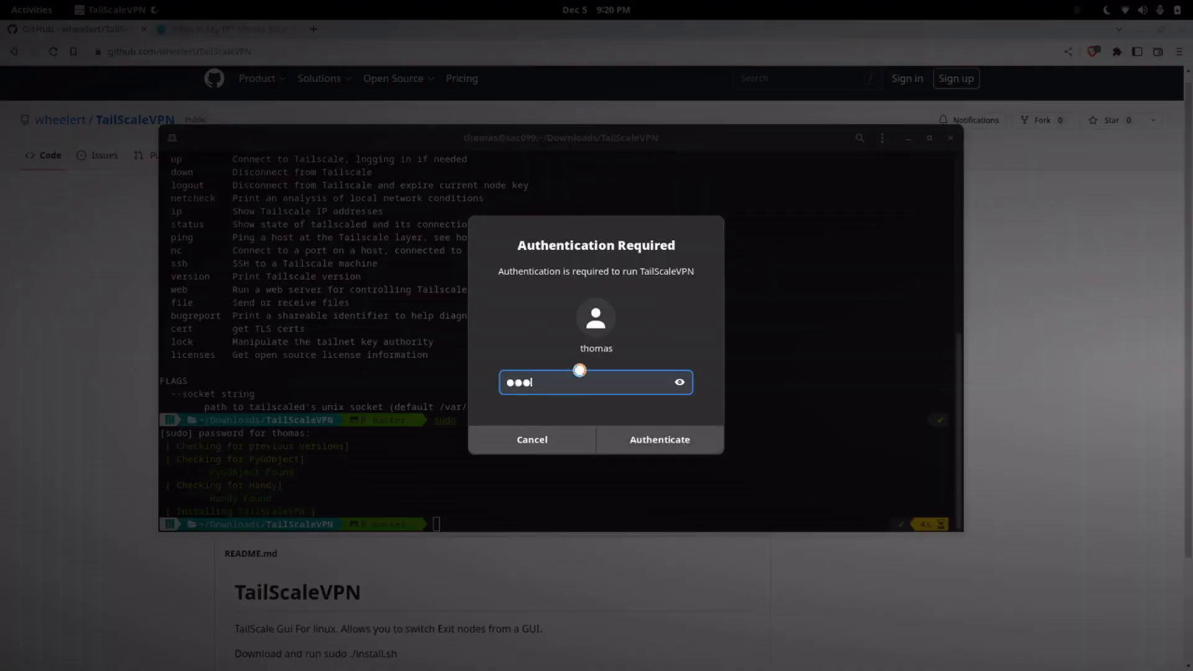
left_click(659, 438)
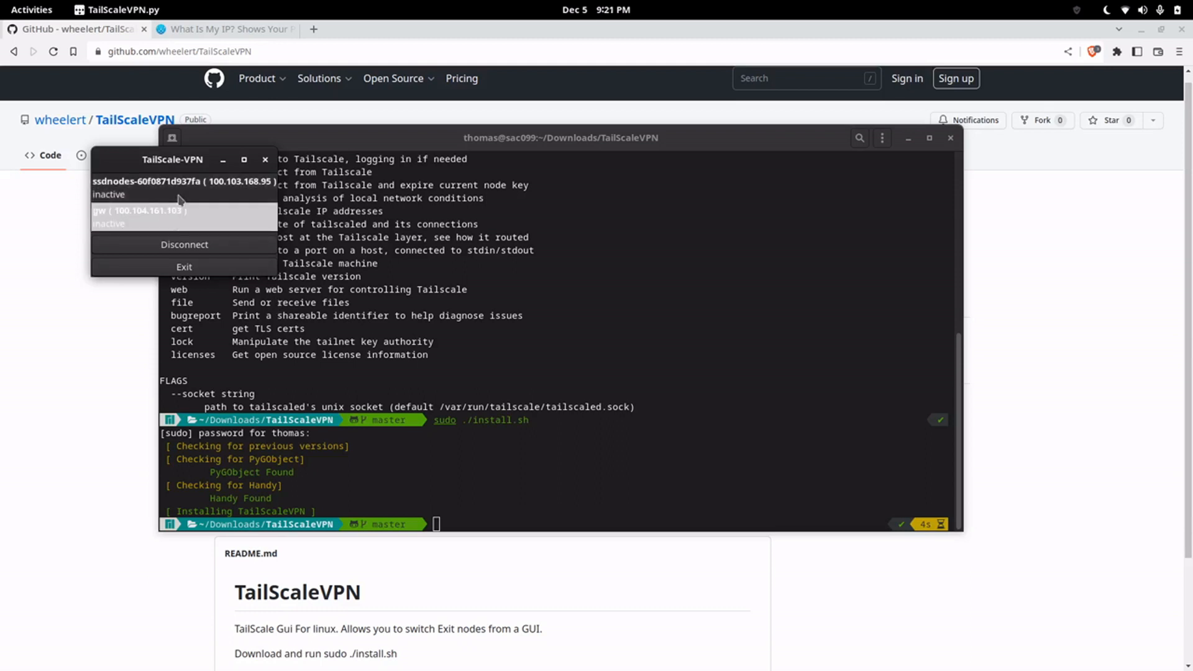
mouse_move(207, 225)
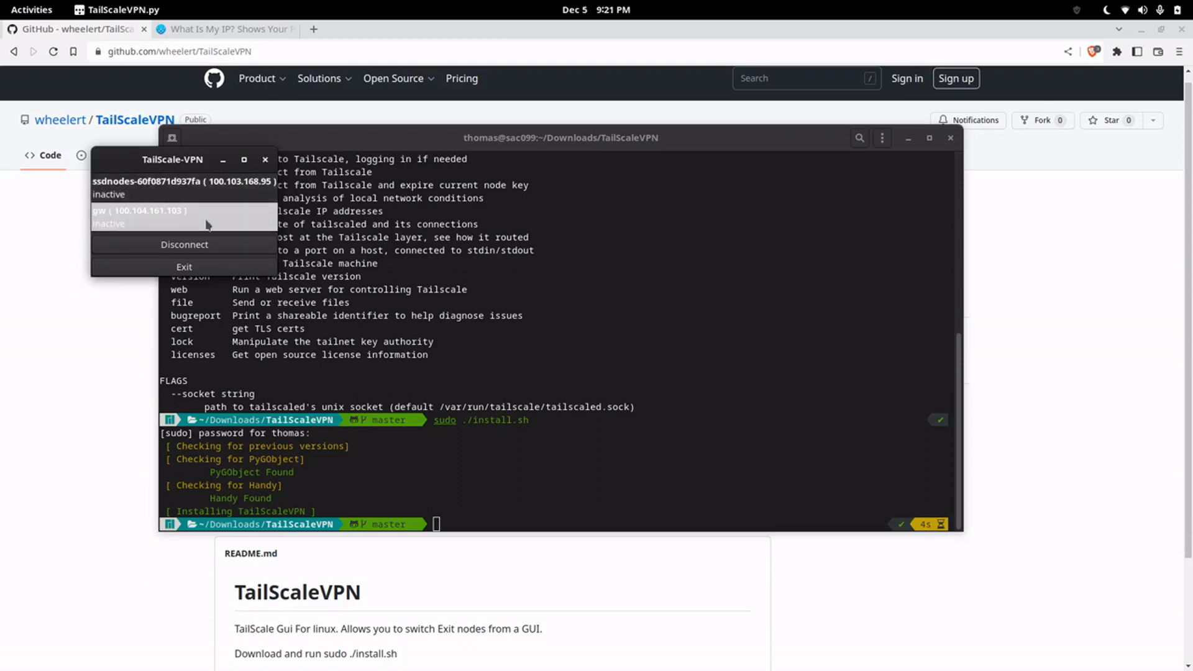
mouse_move(183, 186)
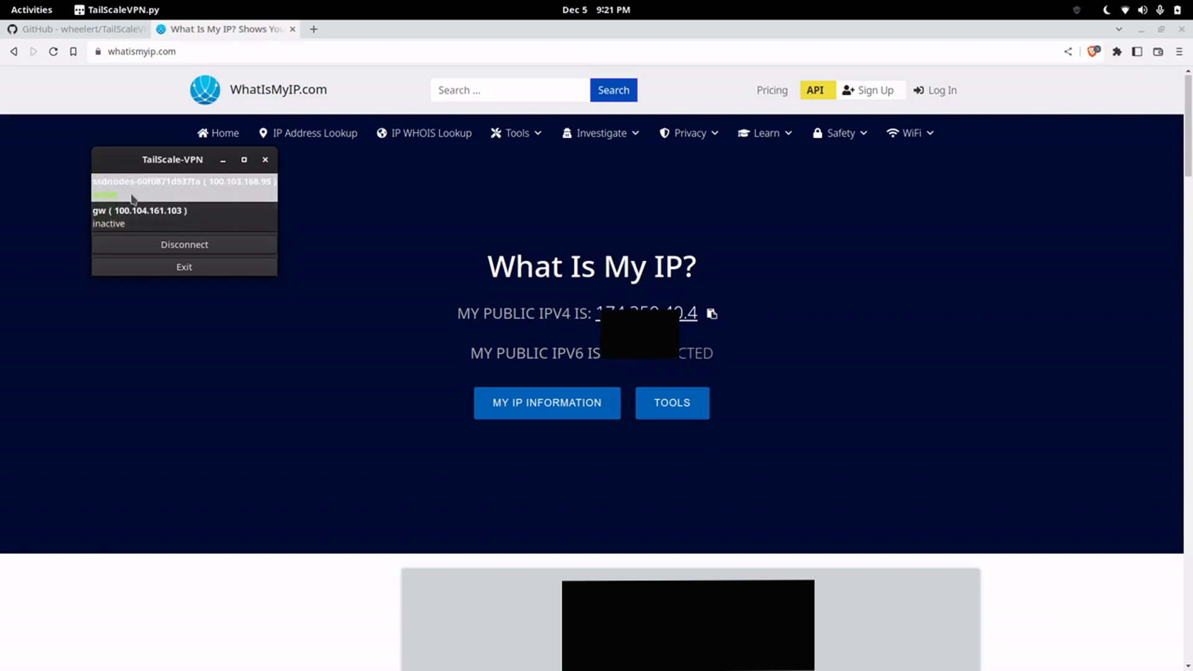
mouse_move(183, 204)
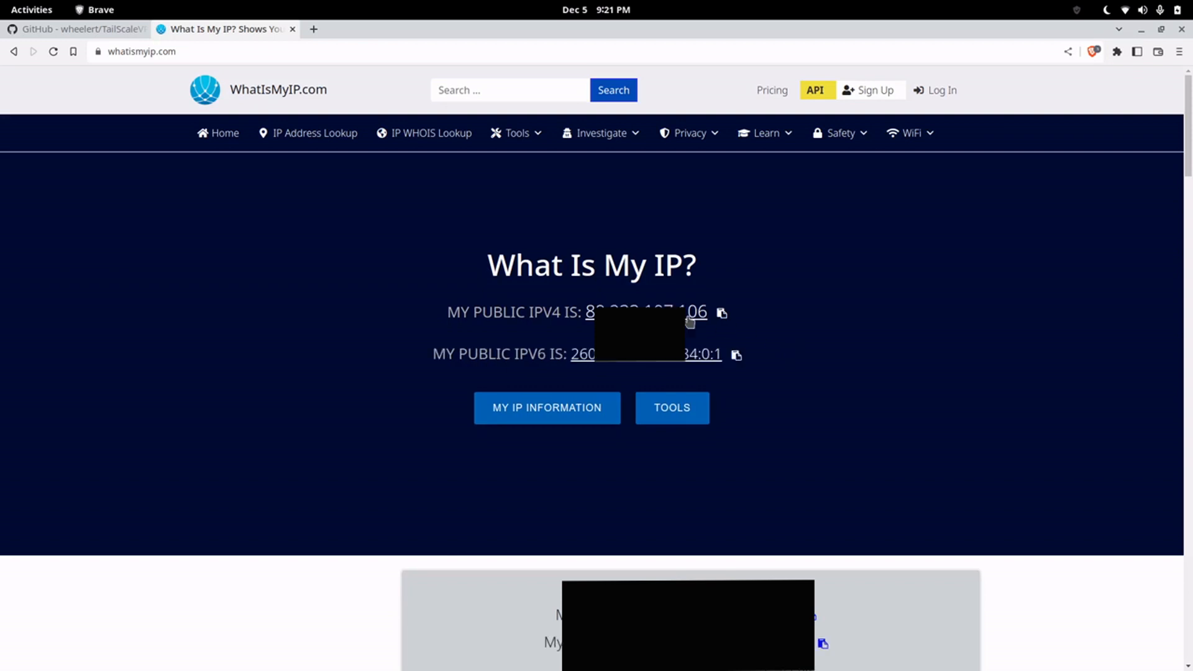
mouse_move(790, 399)
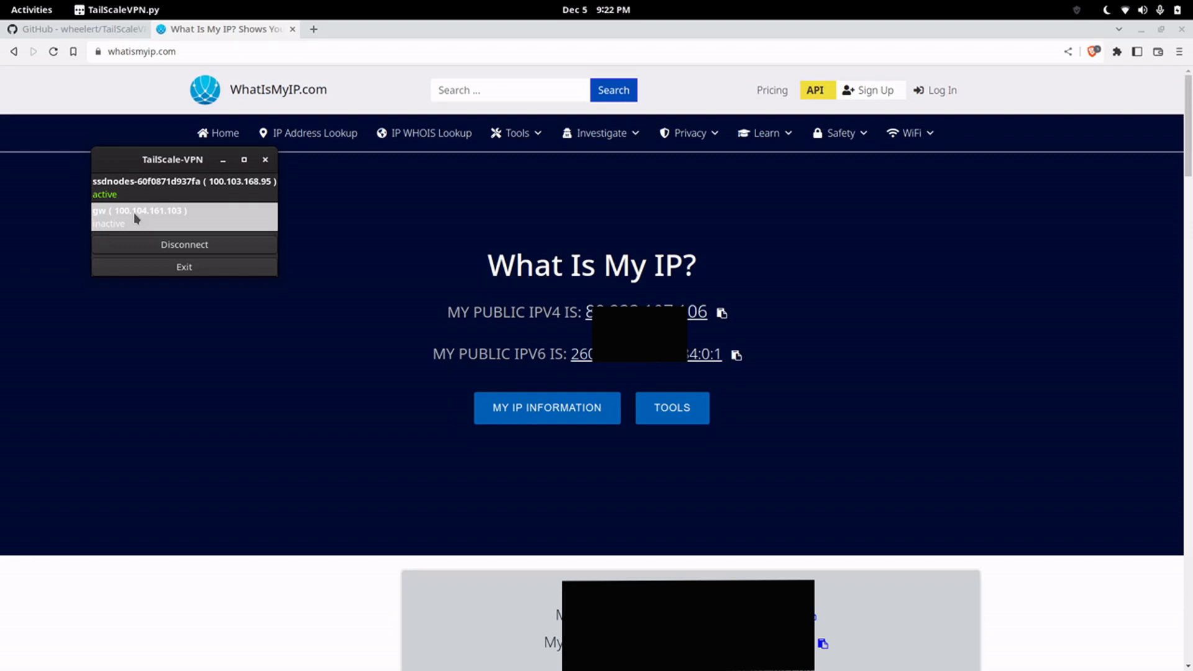
Make gw the active exit node in the TailScale-VPN window.
left_click(184, 217)
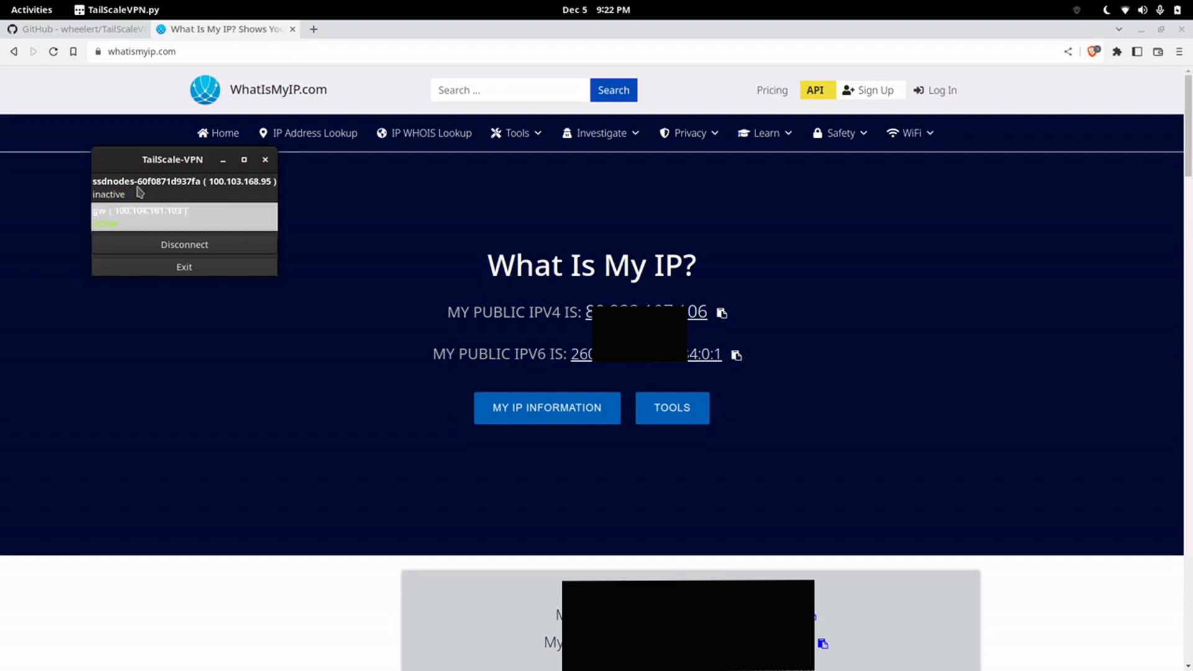
left_click(183, 216)
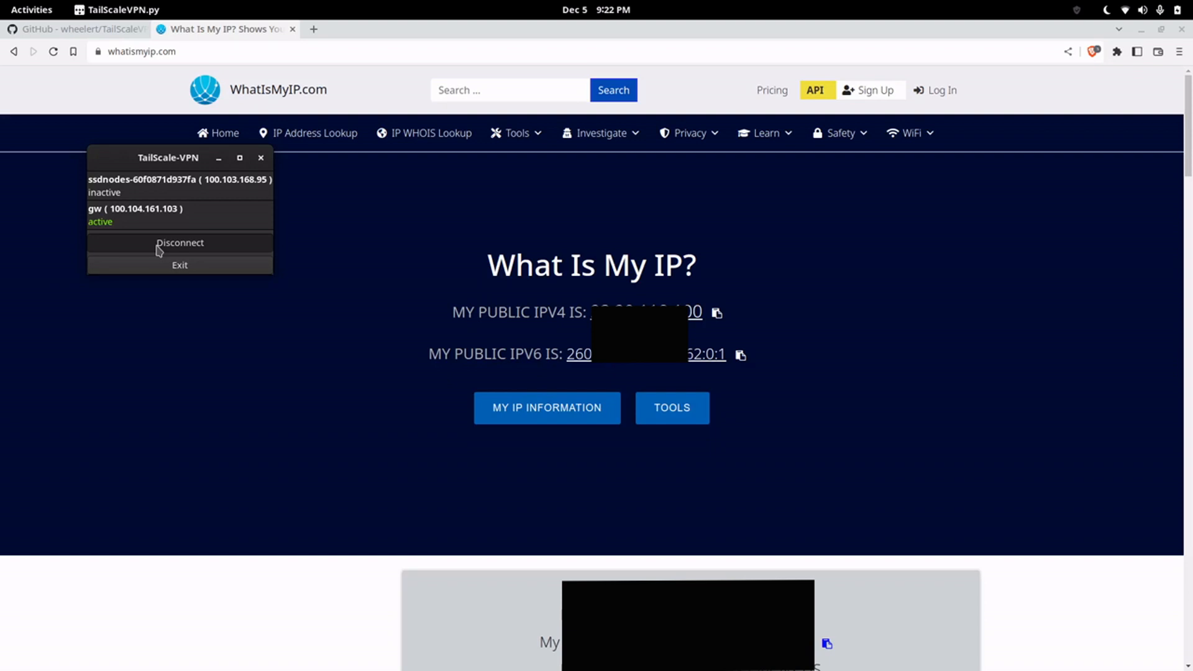
Disconnect from the exit node so ssdnodes and gw both show inactive.
left_click(180, 243)
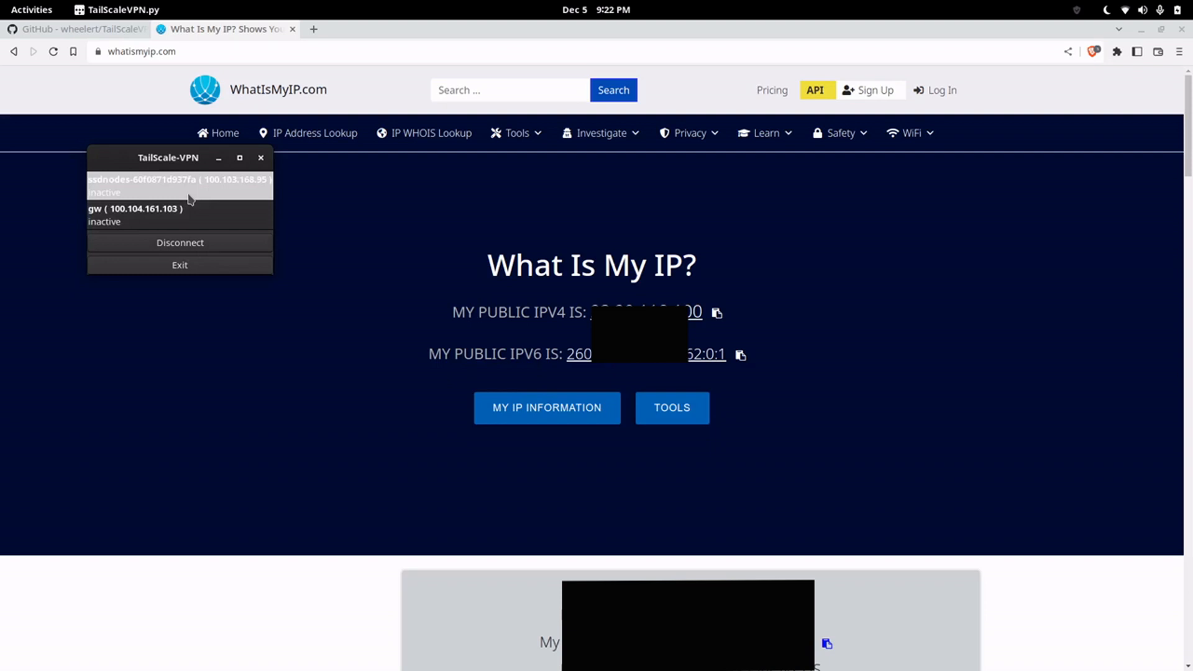
mouse_move(174, 208)
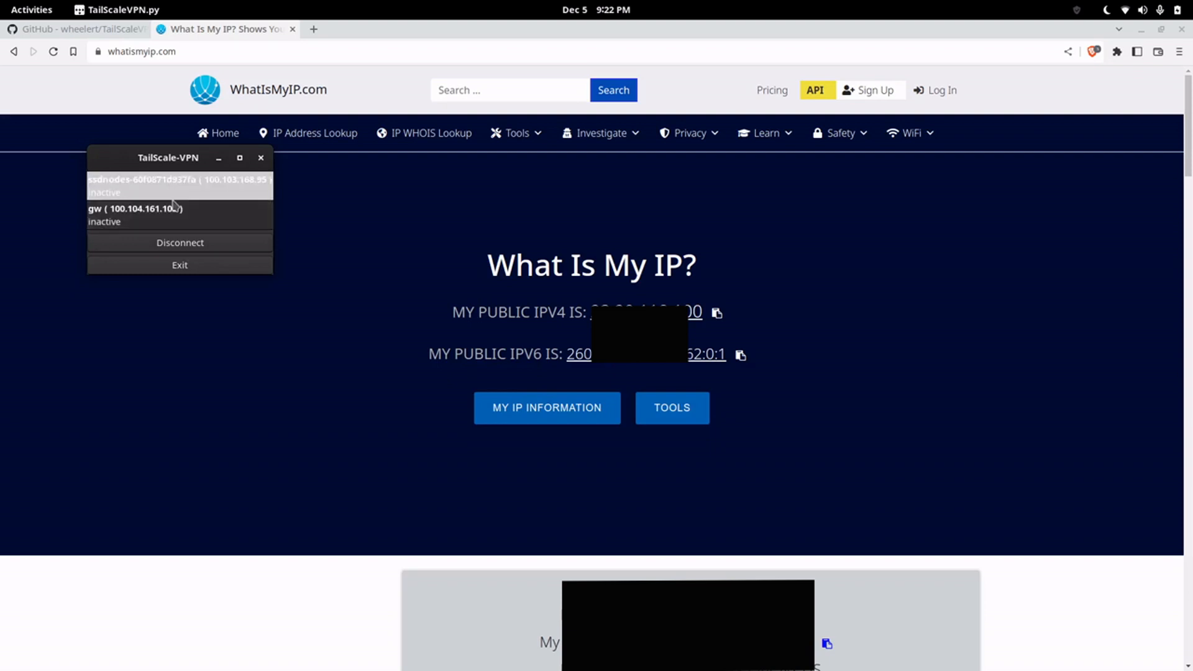
mouse_move(273, 249)
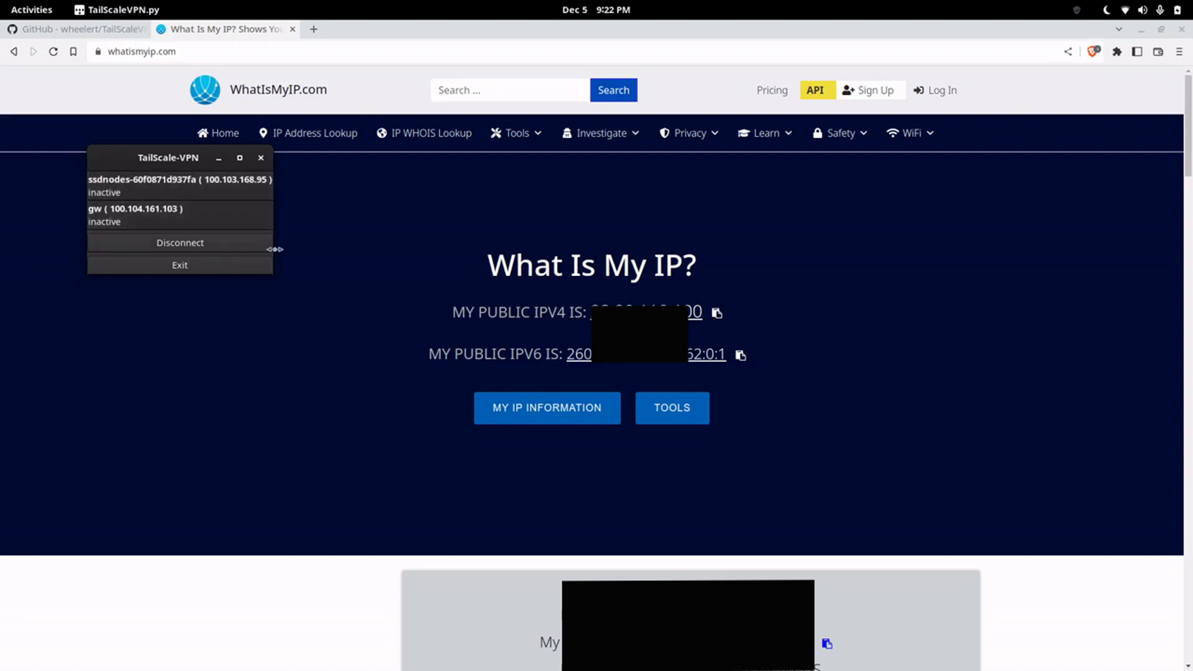
mouse_move(303, 247)
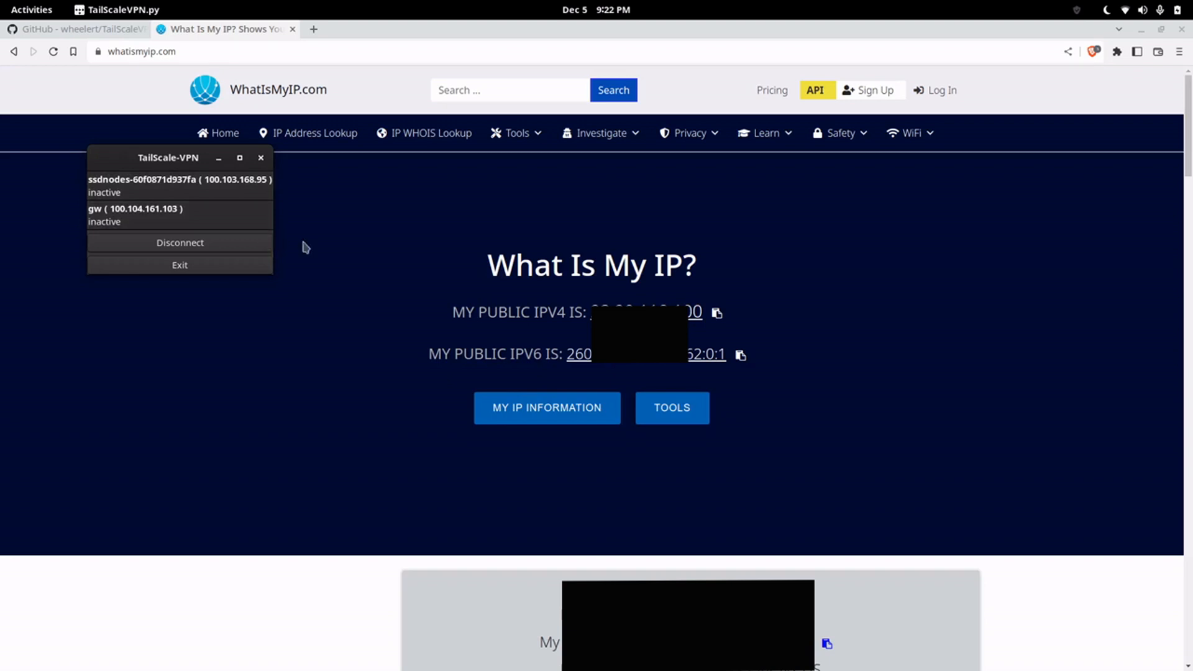